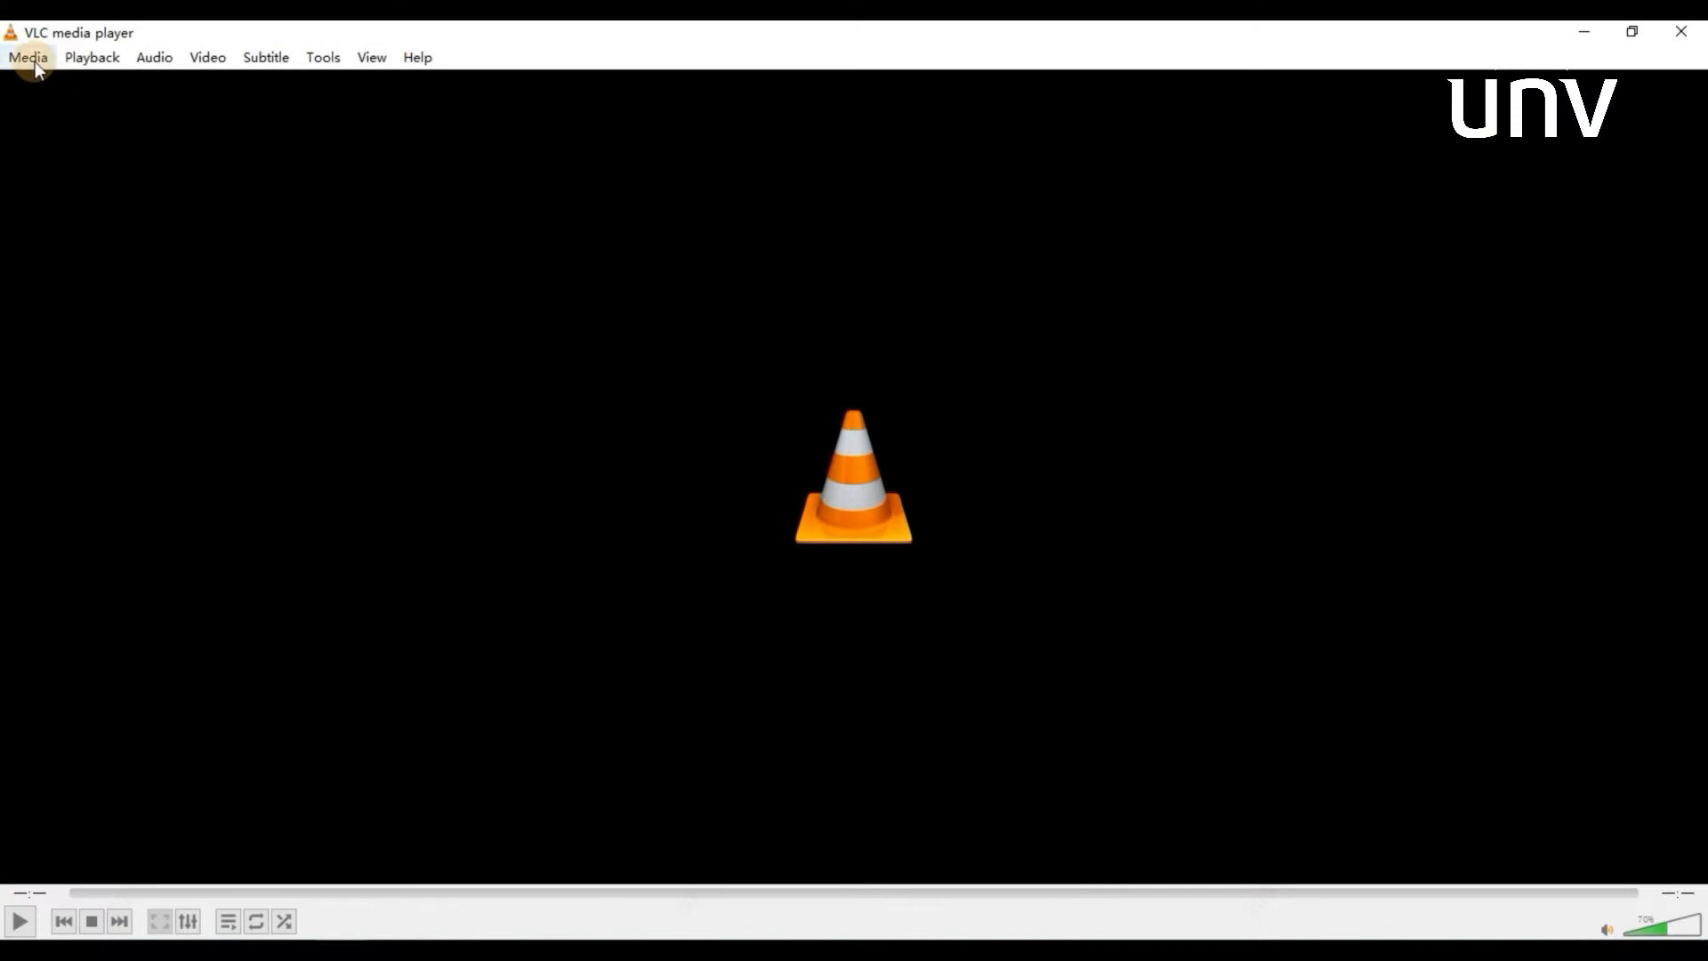
# Bring up Open Network Stream with the camera address rtsp://172.1.90.88/media/video1 entered
pyautogui.click(27, 57)
pyautogui.write('rtsp://172.1.90.88/media/video1')
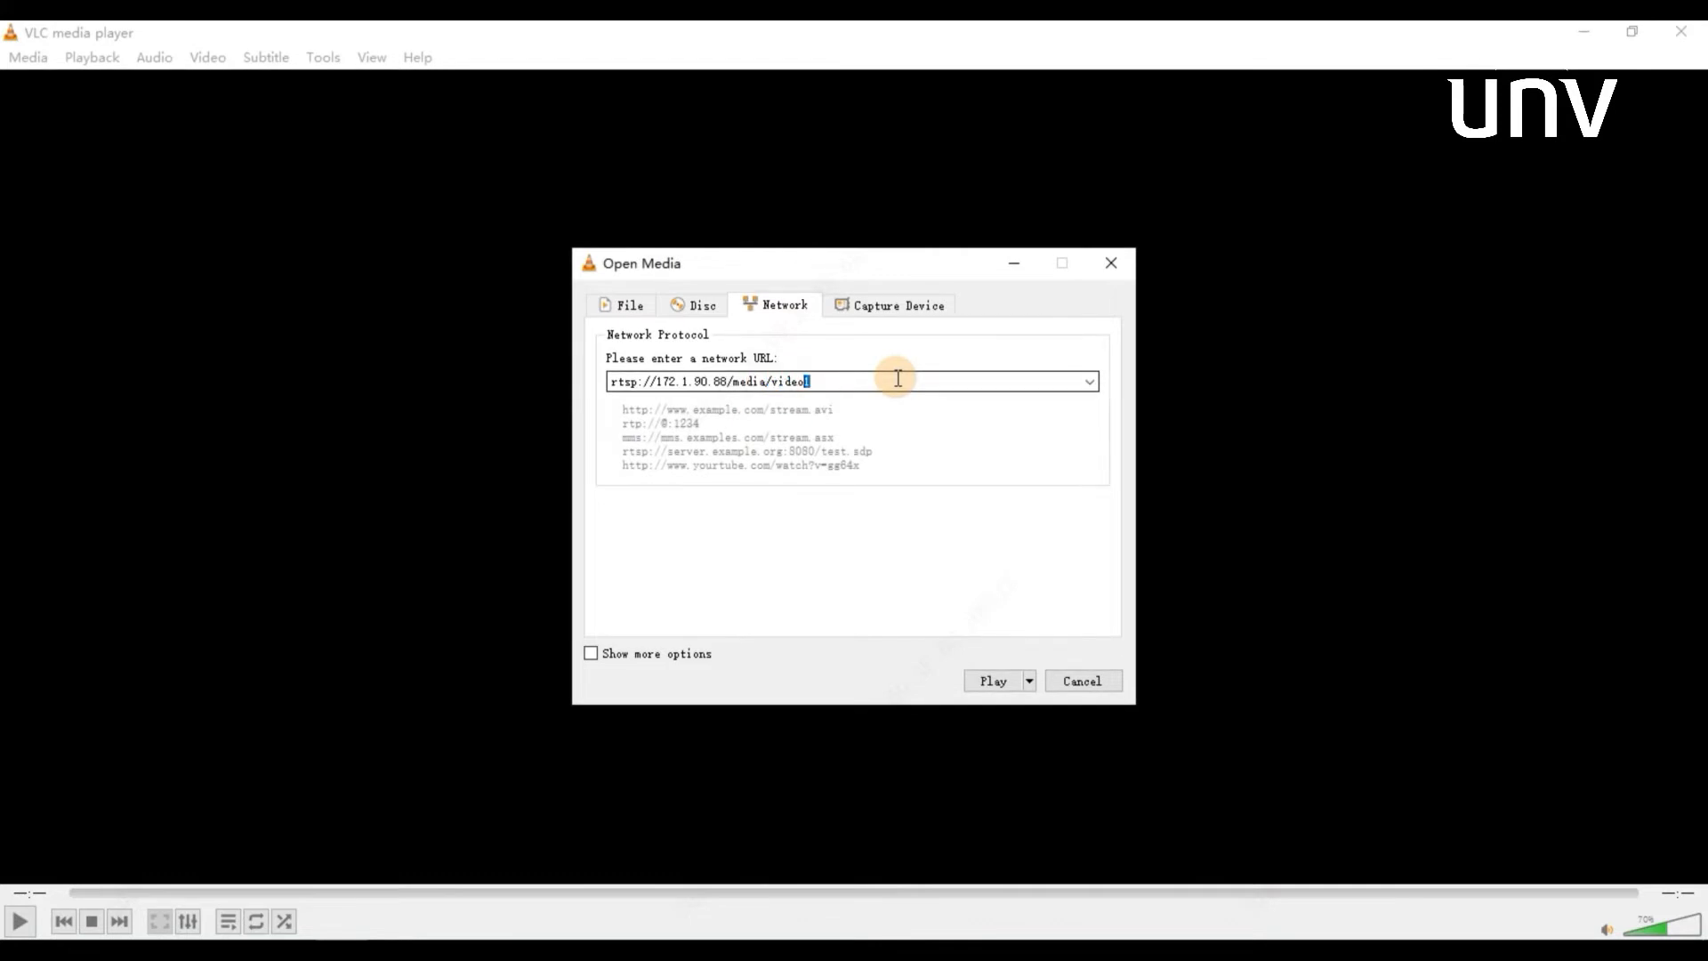
# Play the camera stream and authenticate as 'admin' so its live view appears
pyautogui.click(991, 680)
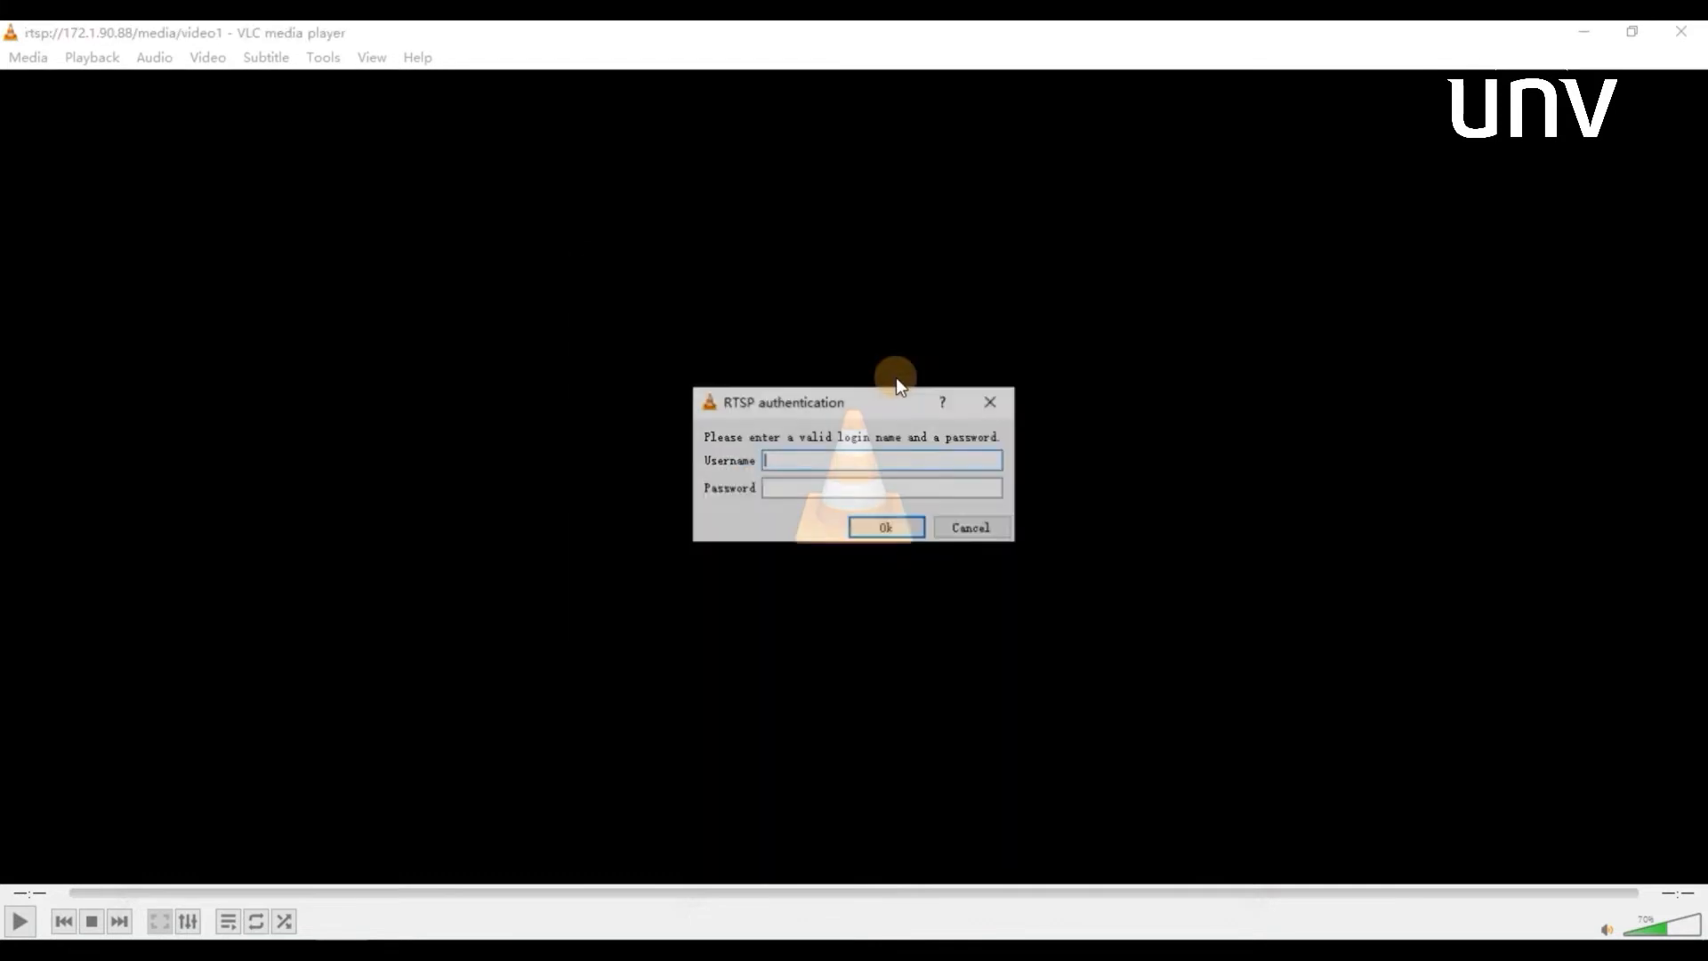
pyautogui.write('admin')
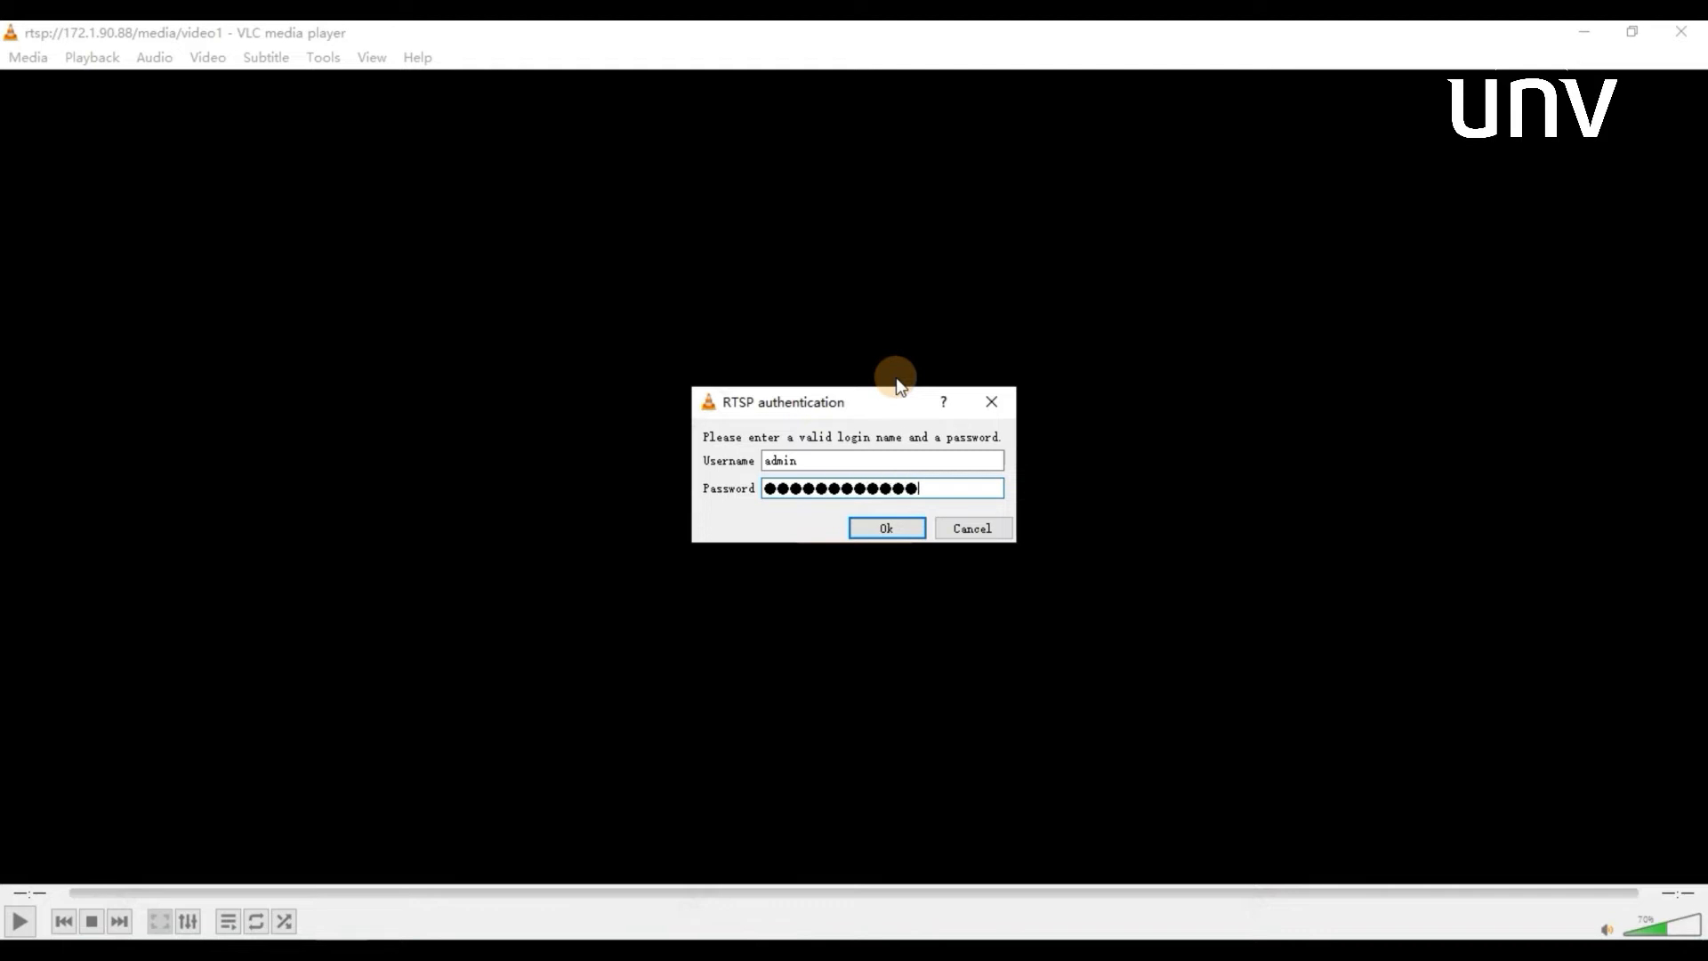
pyautogui.click(884, 528)
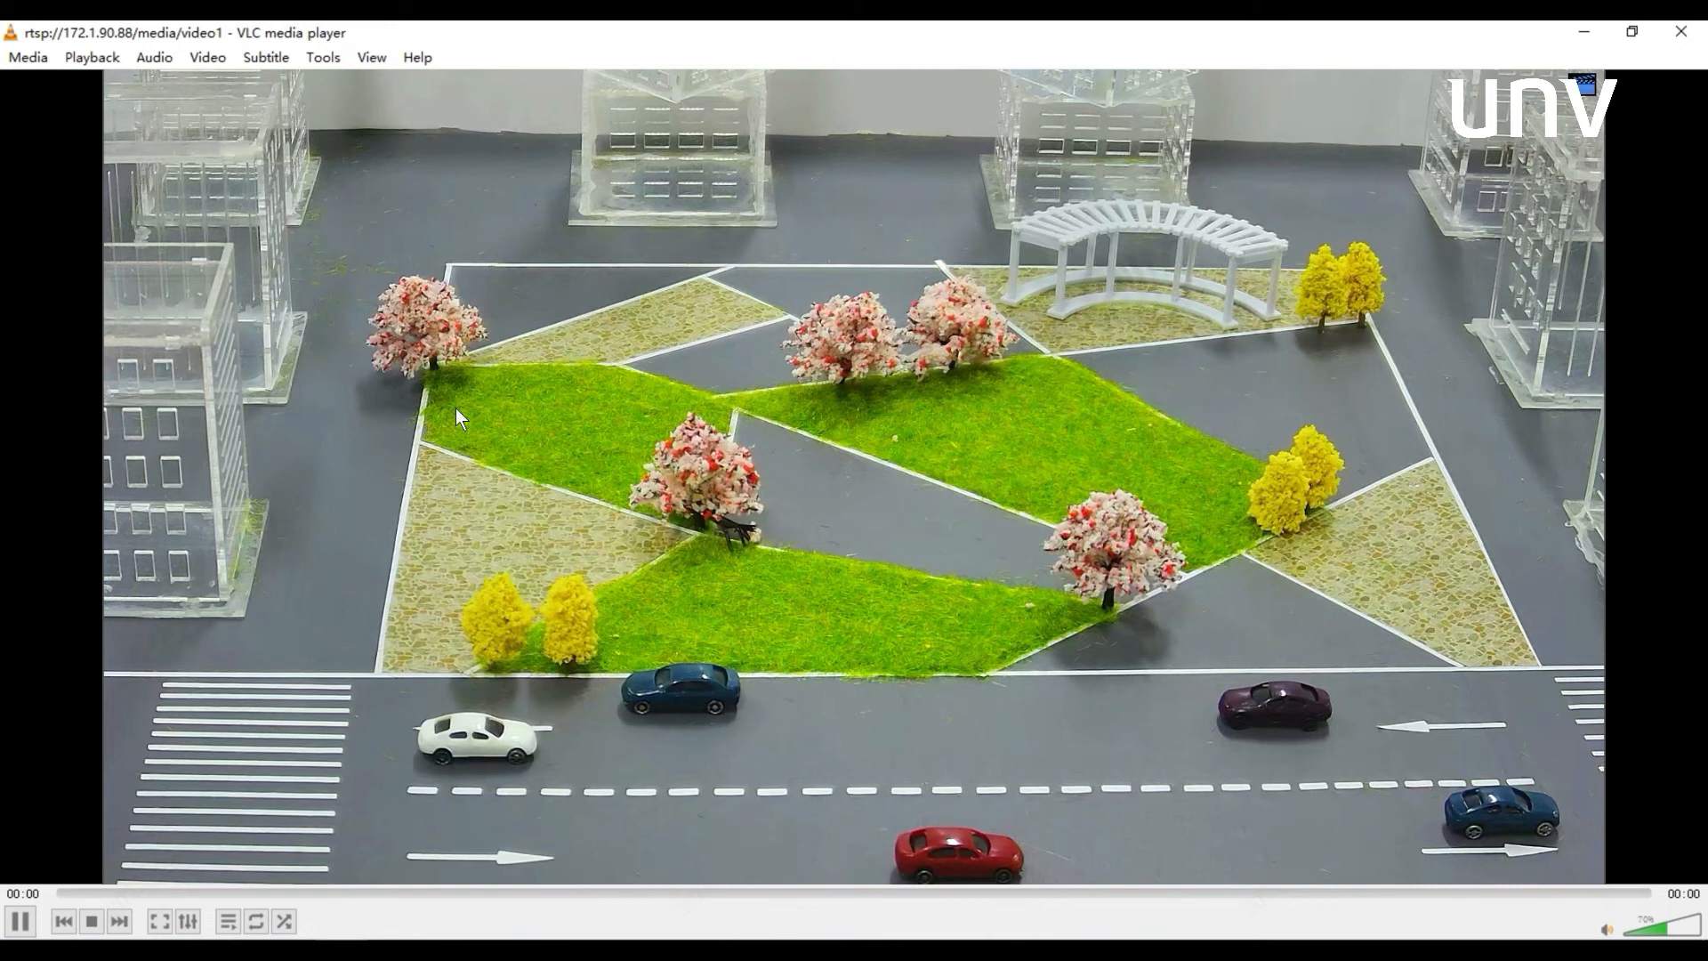
# Stop the camera stream, returning VLC to its idle screen
pyautogui.click(90, 920)
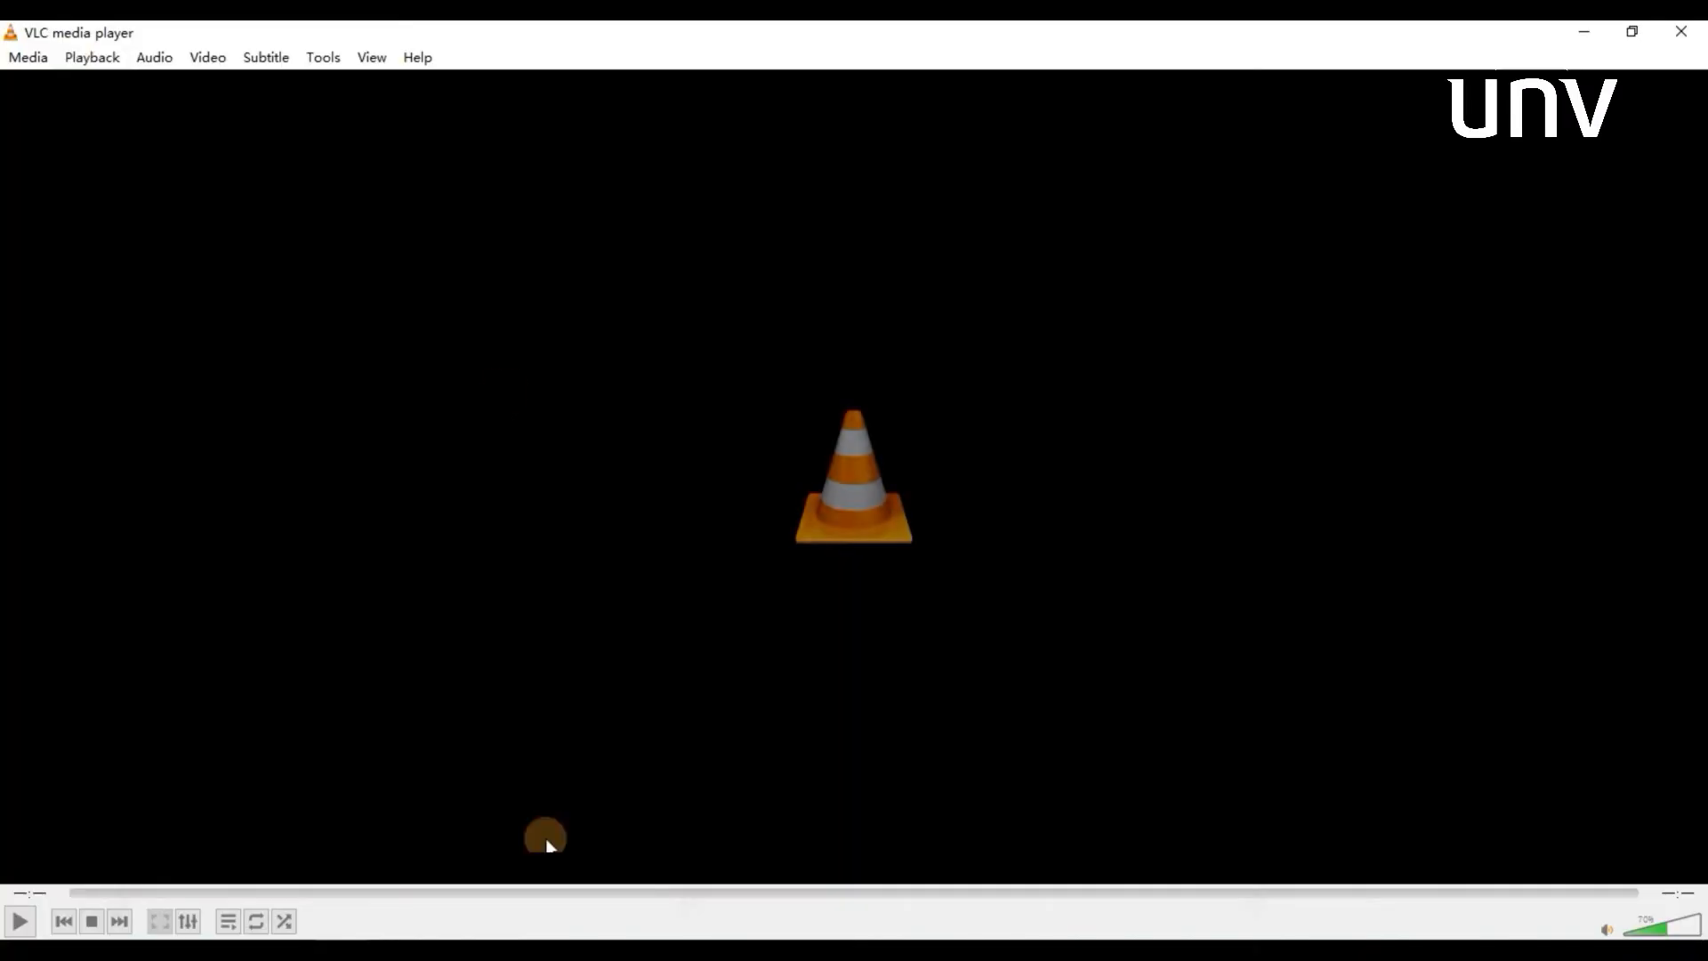
# Enter the NVR channel address rtsp://172.1.90.251:554/unicast/c1/s0/live as the network URL
pyautogui.click(27, 57)
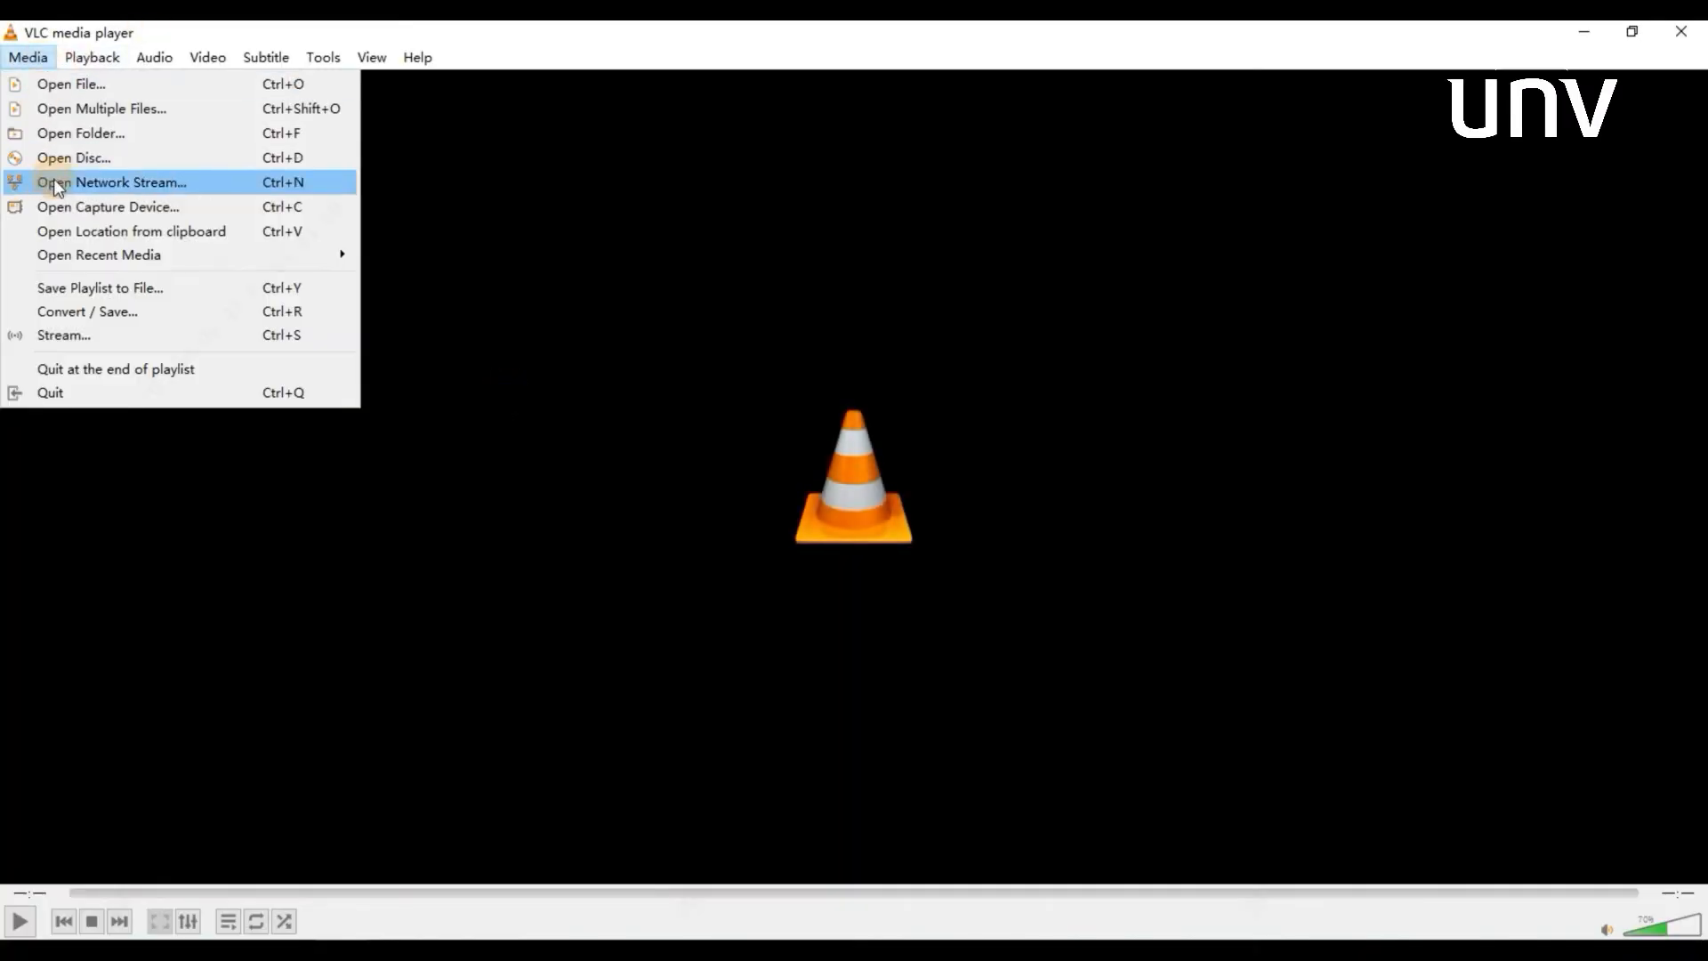
pyautogui.click(128, 182)
pyautogui.write('rtsp://172.1.90.251/')
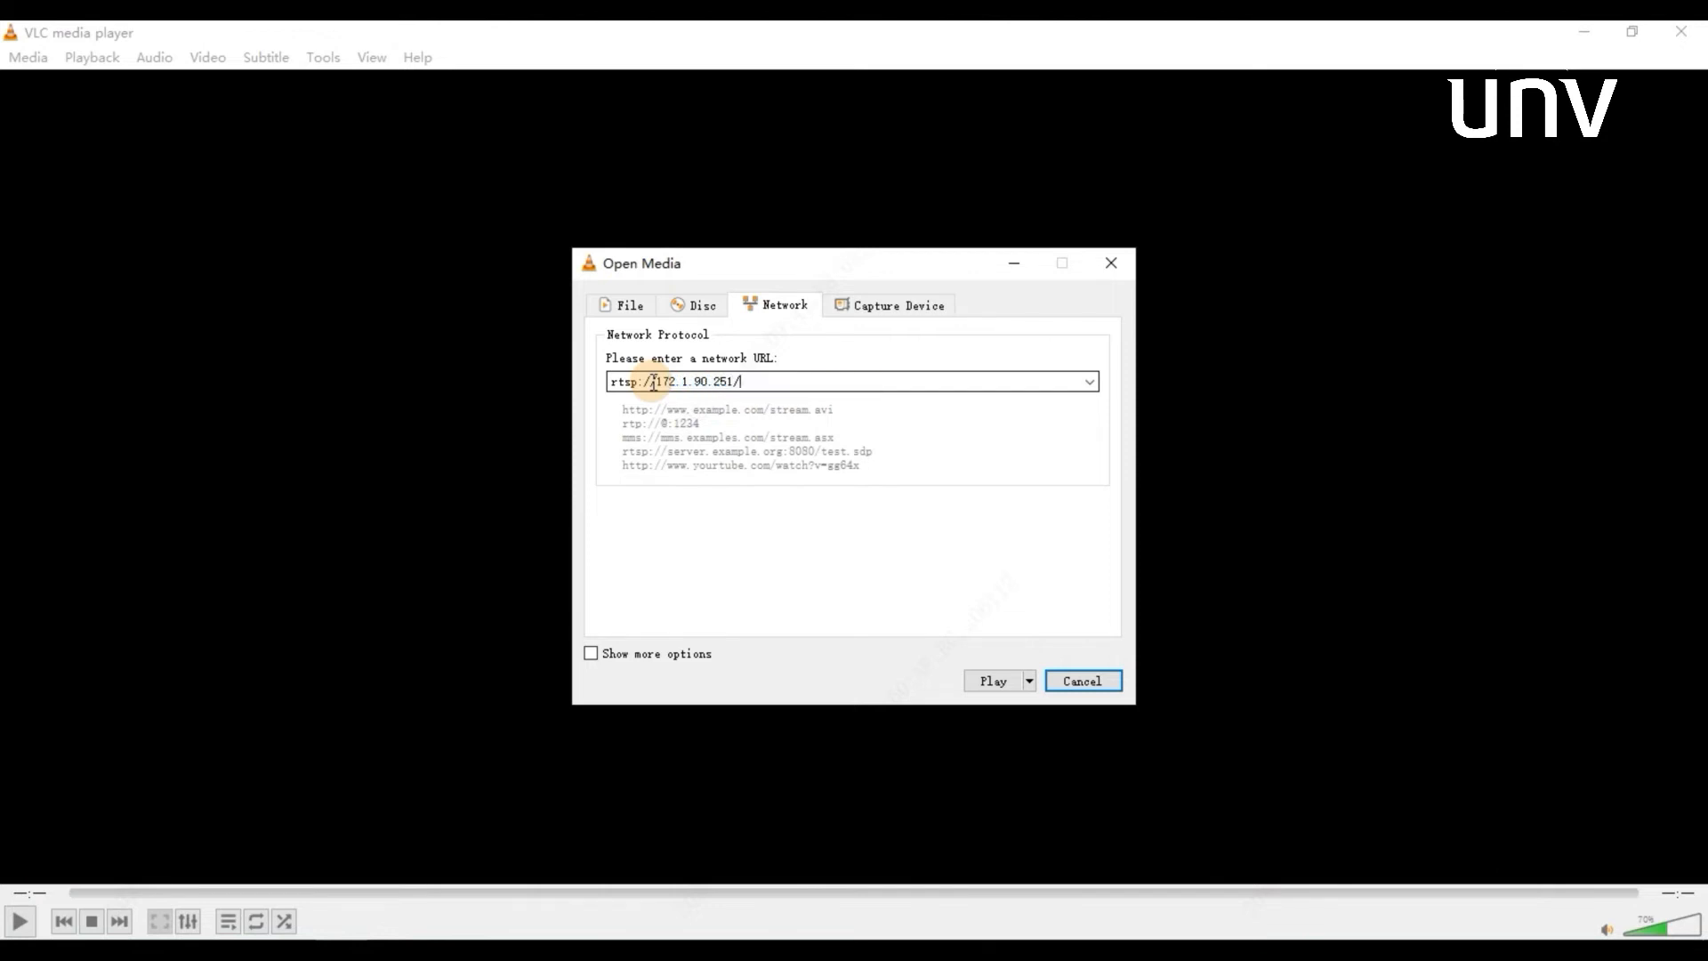
pyautogui.write('554')
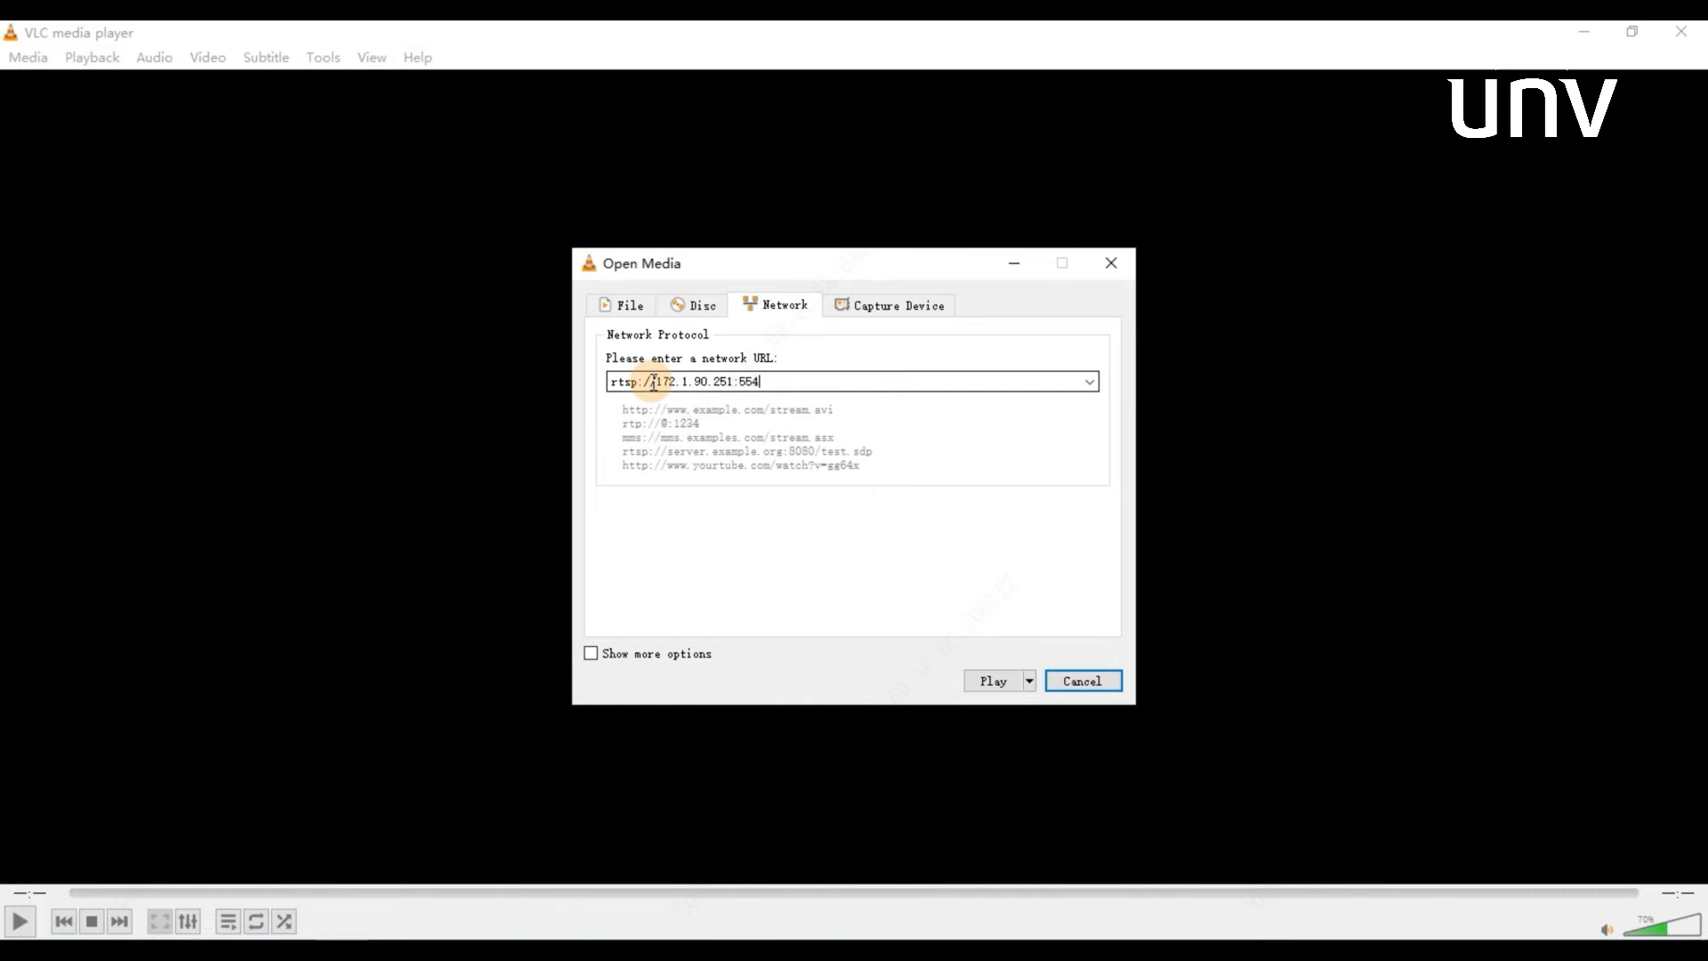
pyautogui.write('un')
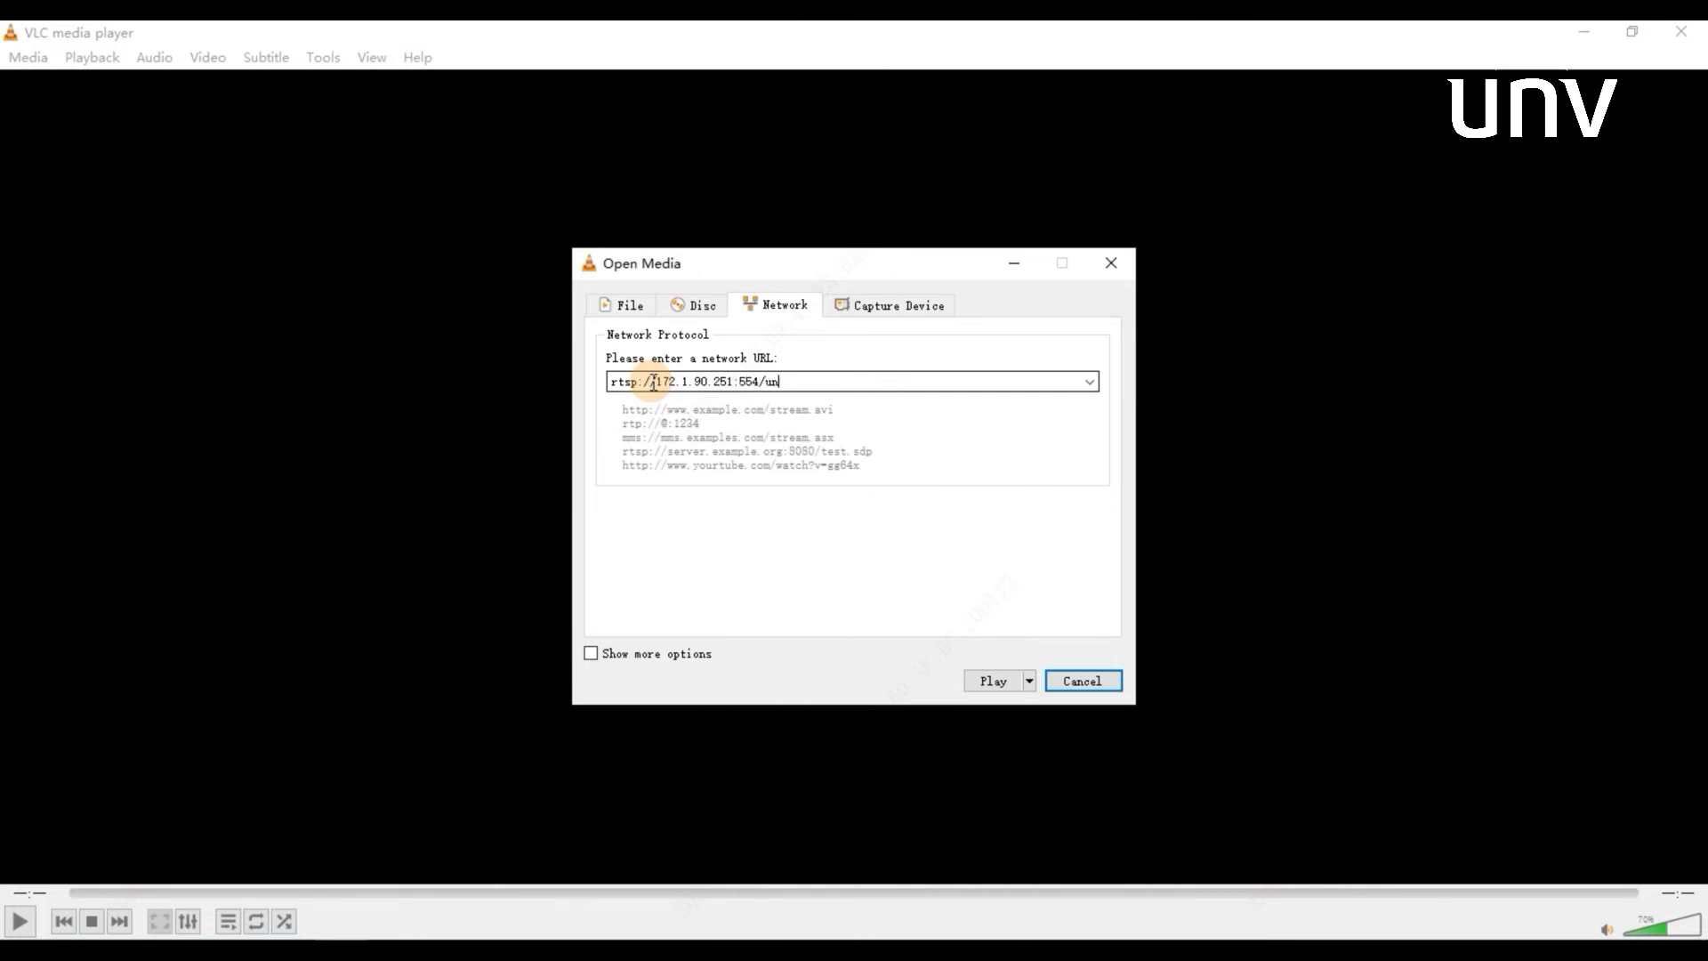
pyautogui.write('icast')
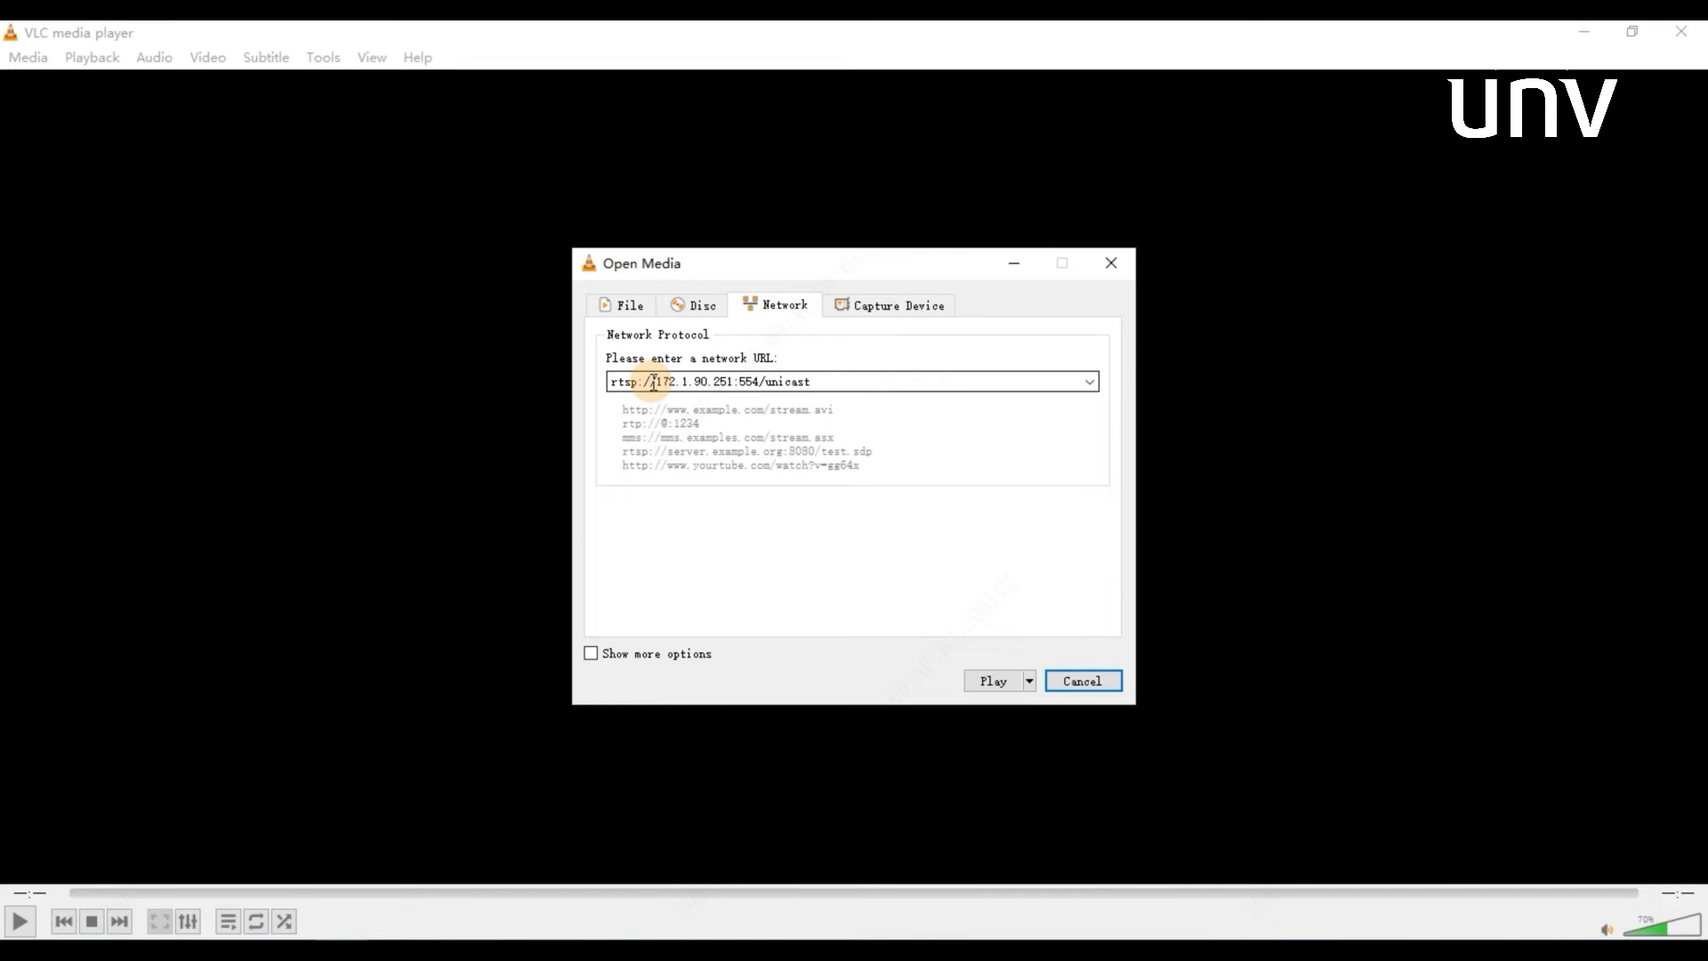
pyautogui.write('/c1')
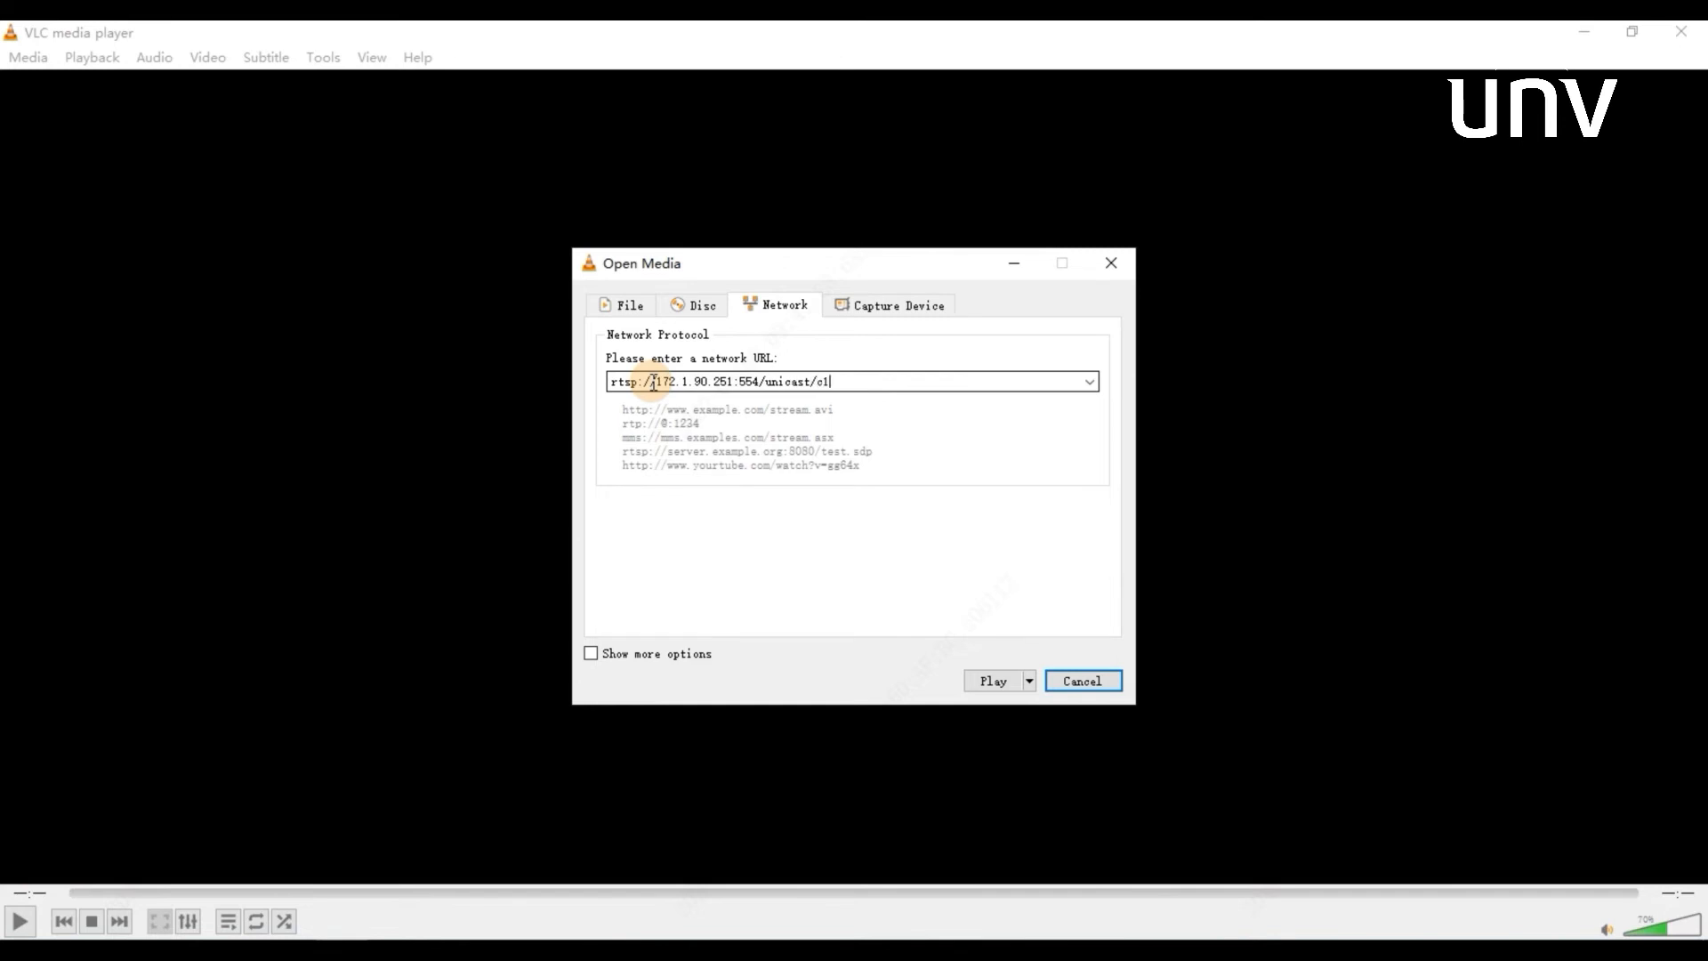
pyautogui.write('/s0/')
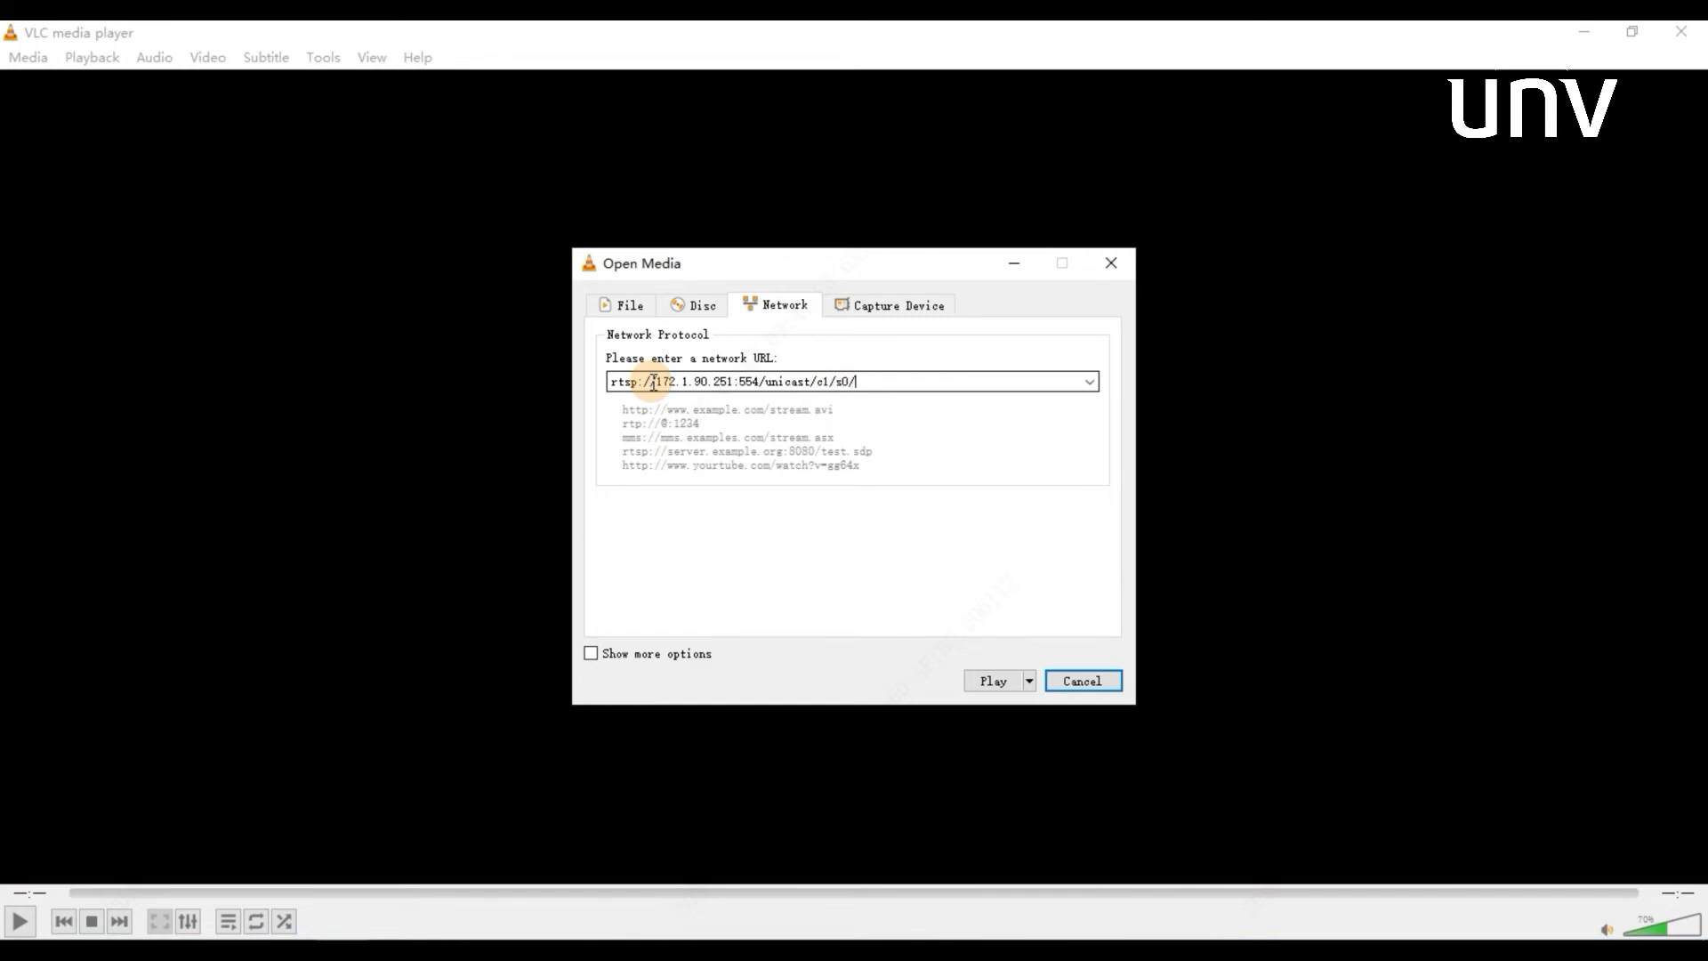
pyautogui.write('live')
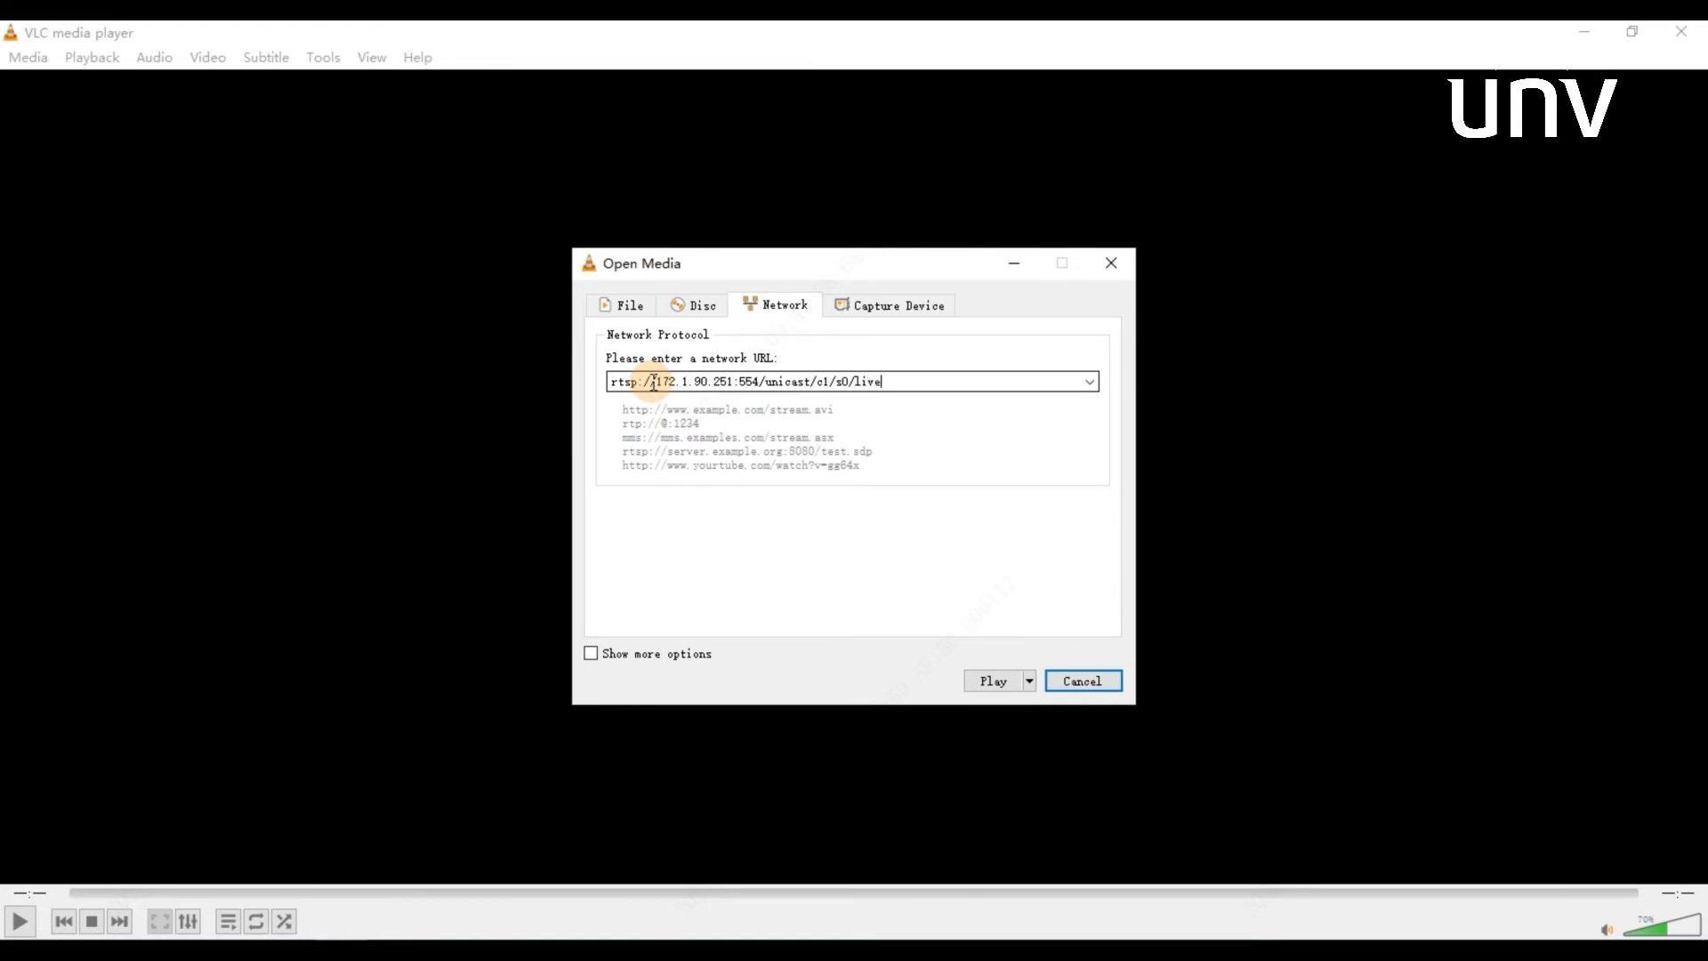
# Play the NVR channel stream and submit its login so the live street scene appears
pyautogui.click(991, 681)
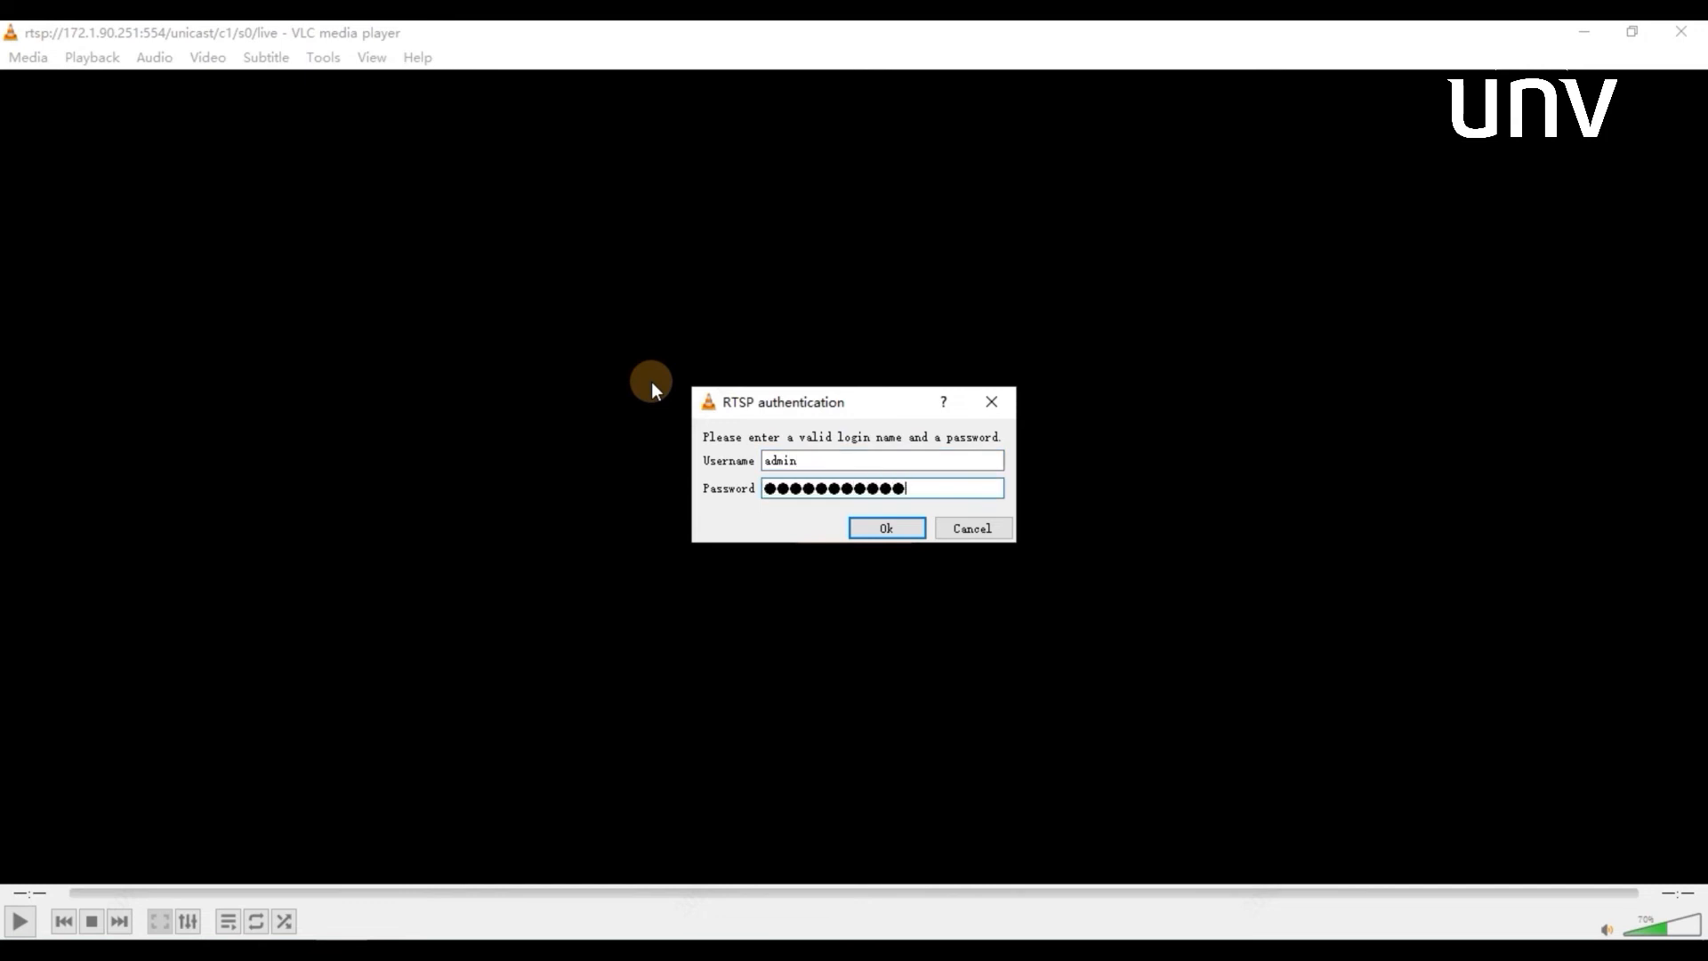
pyautogui.click(886, 528)
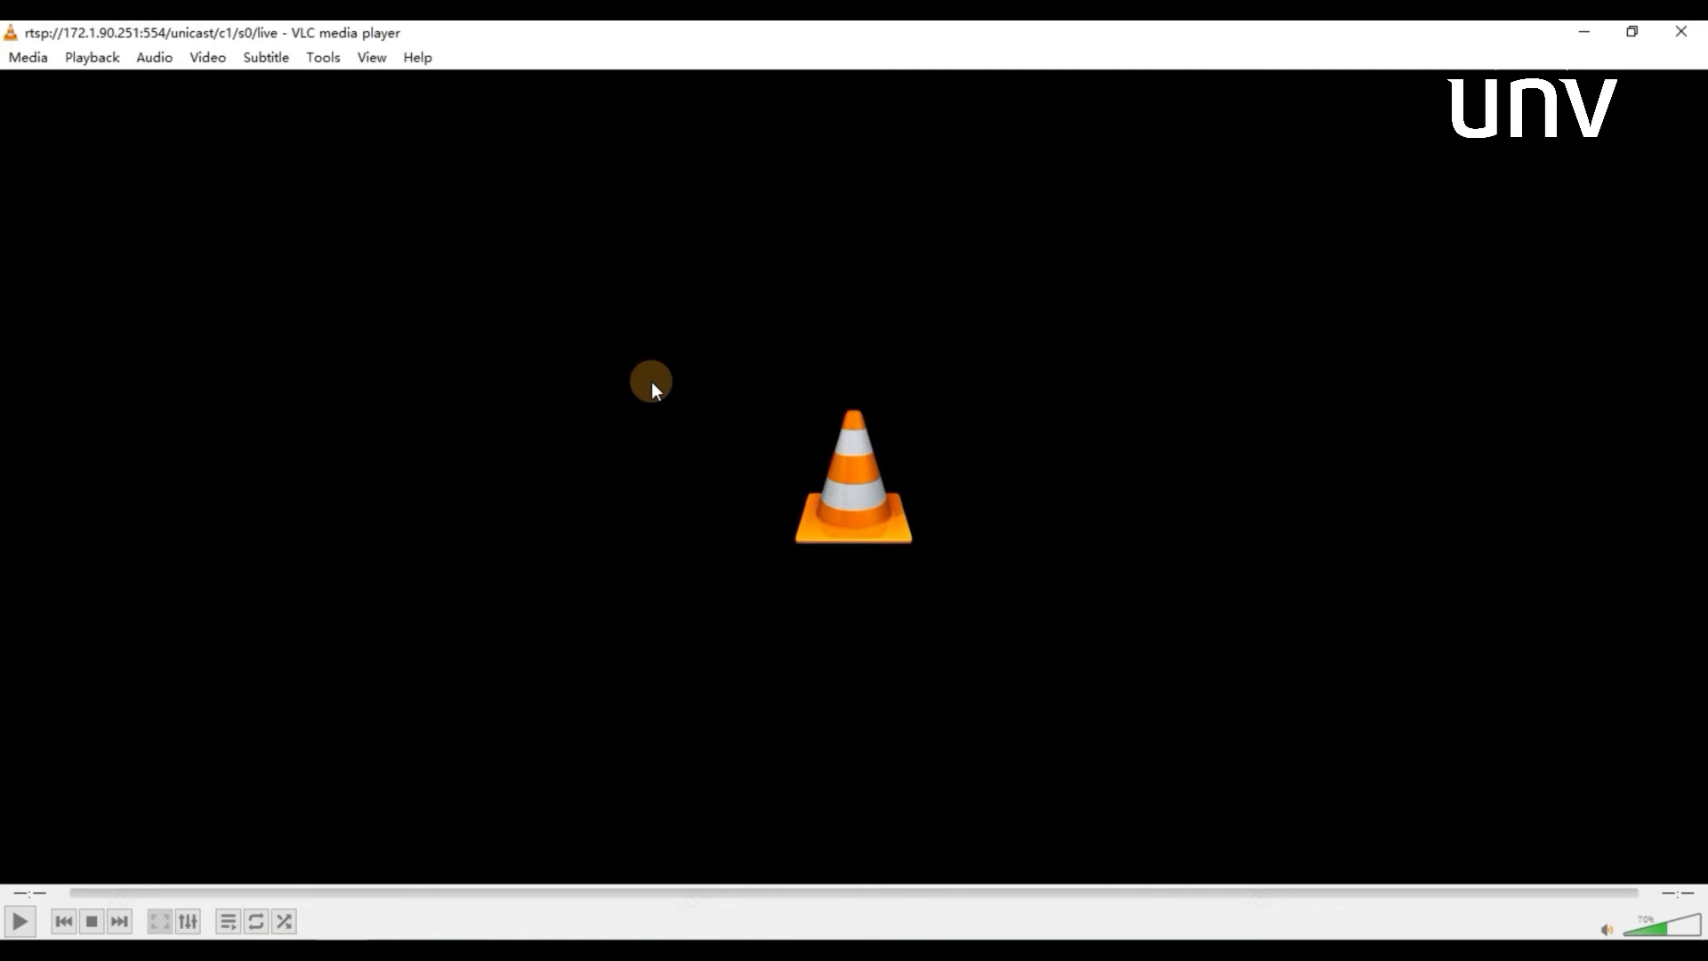
pyautogui.click(18, 920)
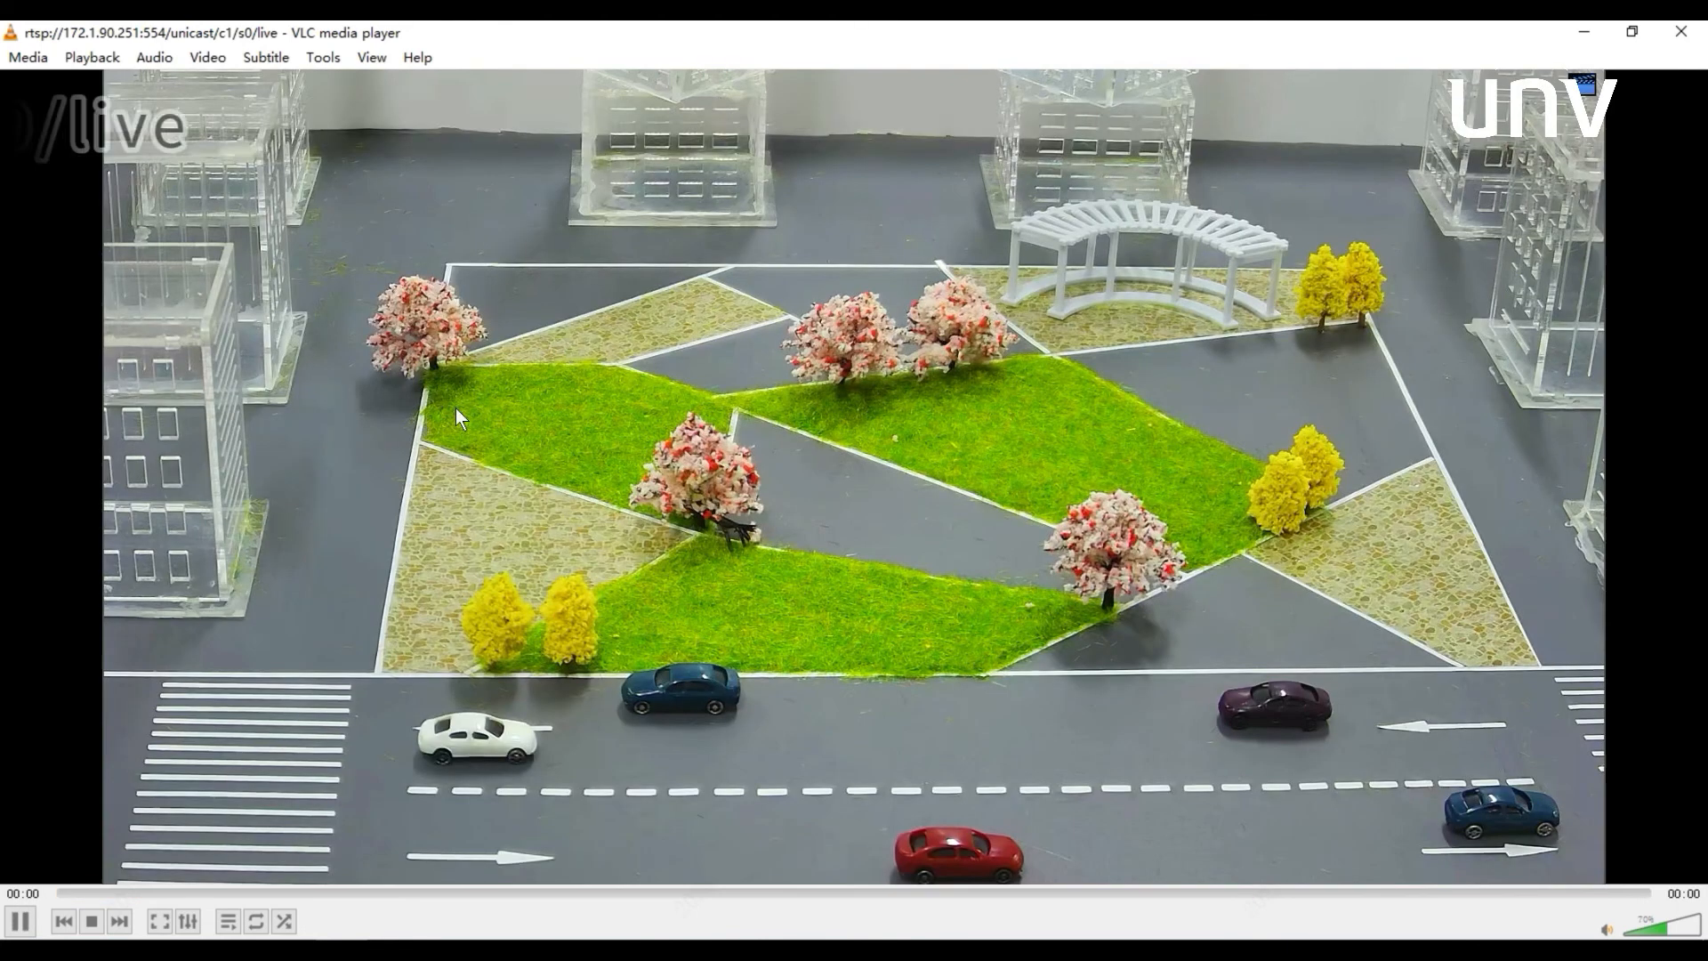